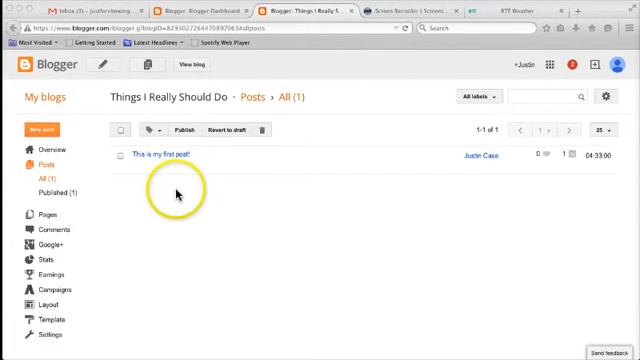
{"action": "mouse_move", "coordinate": [176, 192]}
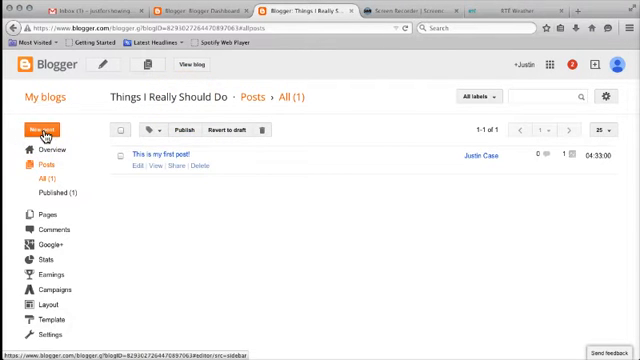
{"action": "mouse_move", "coordinate": [107, 193]}
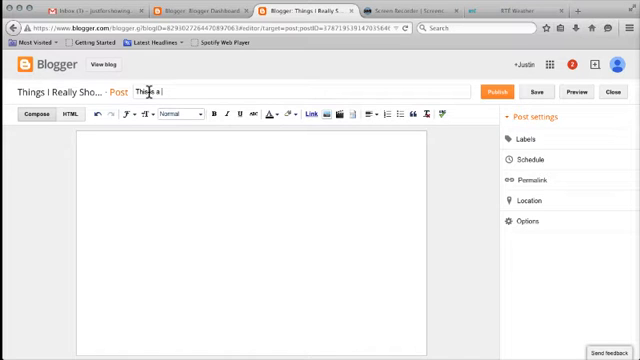
Enter 'This is a more advanced post. Honest!' as the post title
{"action": "type", "text": "more advanced post."}
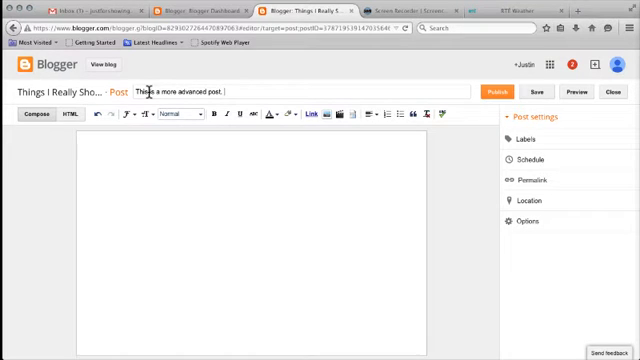
{"action": "type", "text": "HOnest!"}
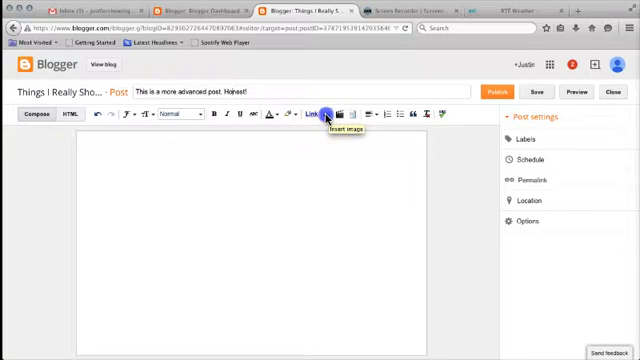
Upload tree.jpg from the Desktop through the Insert image dialog
{"action": "left_click", "coordinate": [331, 117]}
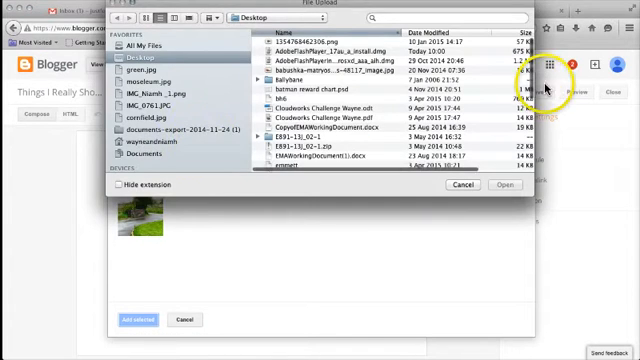
{"action": "scroll", "scroll_direction": "down", "scroll_amount": 3}
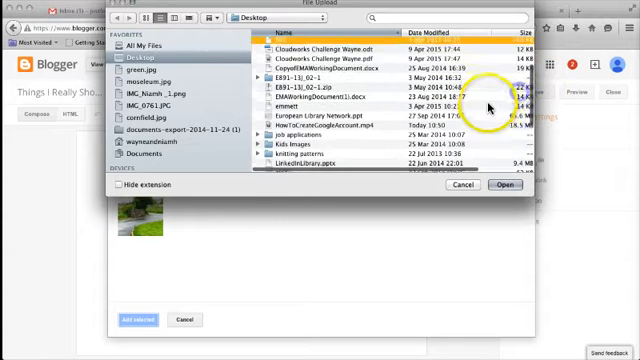
{"action": "scroll", "scroll_direction": "down", "scroll_amount": 3}
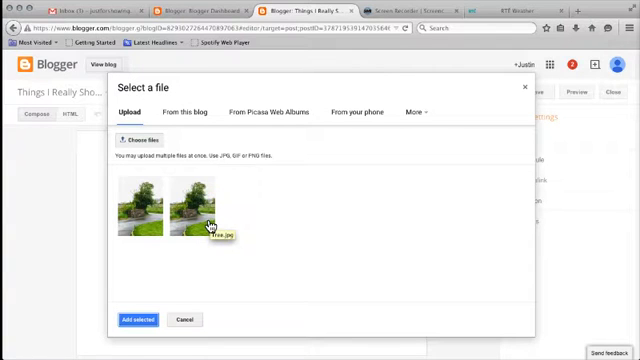
Insert the uploaded tree photo into the body and set its alignment to Centre
{"action": "left_click", "coordinate": [197, 209]}
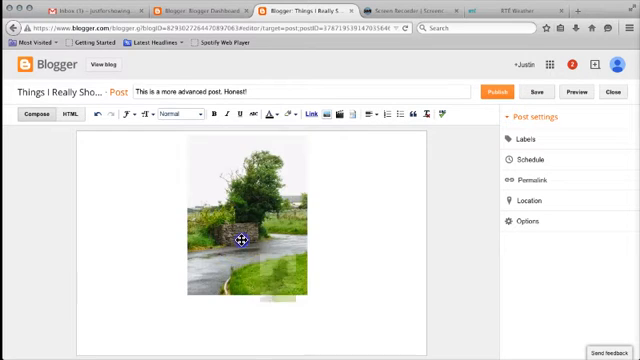
{"action": "left_click", "coordinate": [243, 240]}
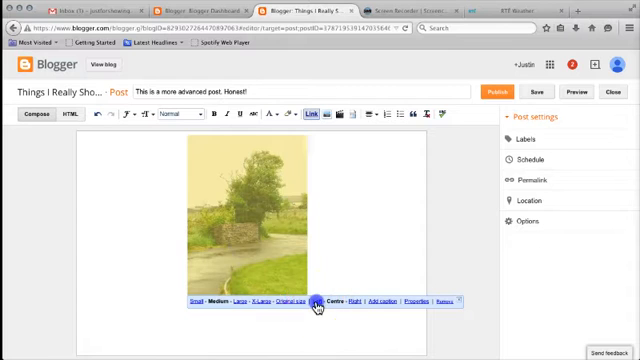
{"action": "left_click", "coordinate": [324, 301]}
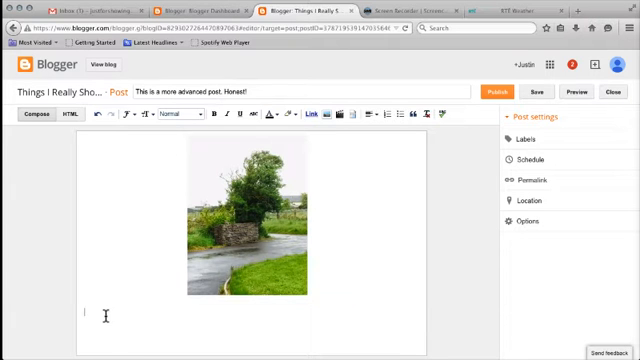
Type the caption line about the very wet looking tree below the photo
{"action": "type", "text": "This is a picture of a very"}
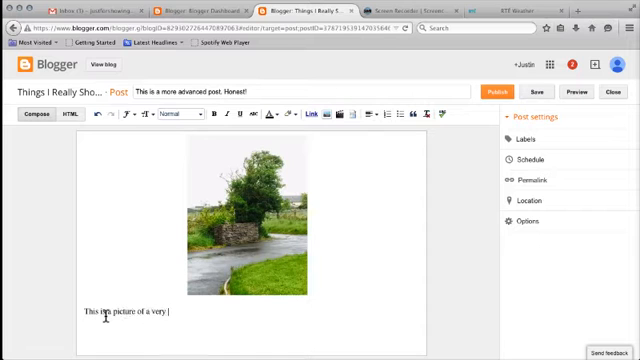
{"action": "type", "text": "wet looking"}
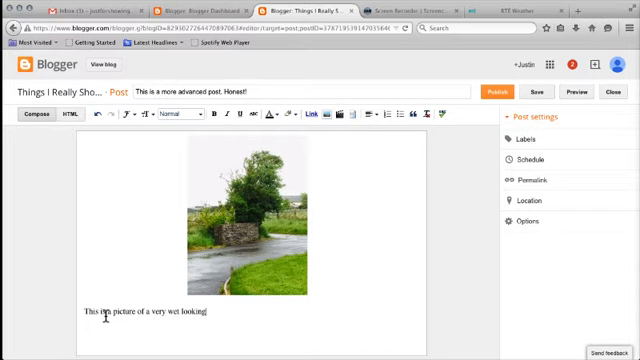
{"action": "type", "text": "tree."}
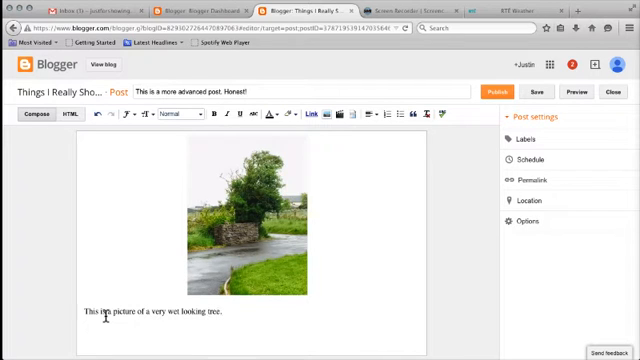
Add sentences wondering if the weather will improve and suggesting a weather forecast
{"action": "type", "text": "I wonder if the weather will improve?"}
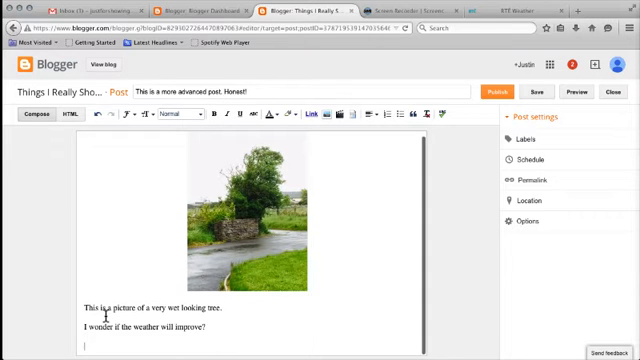
{"action": "type", "text": "There's"}
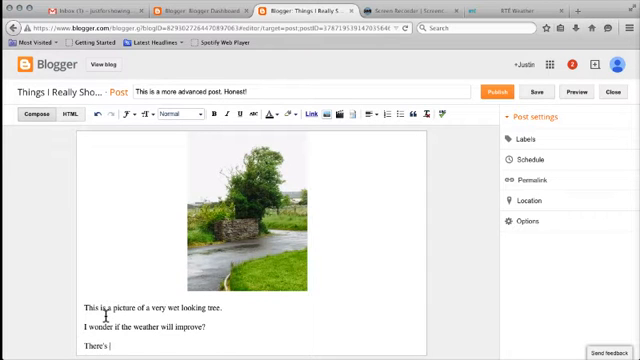
{"action": "type", "text": "one way to find out. How about"}
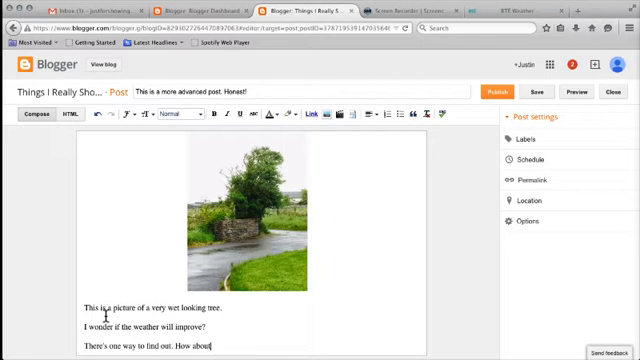
{"action": "type", "text": "looking at"}
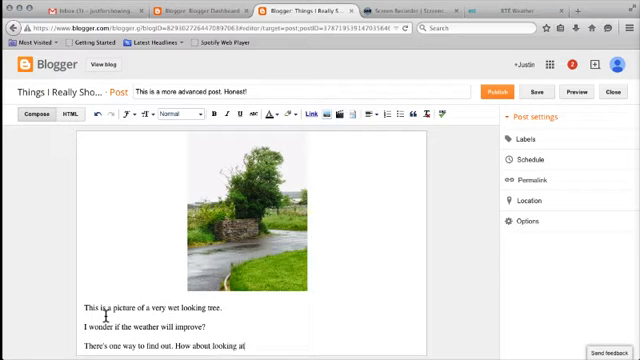
{"action": "type", "text": "a"}
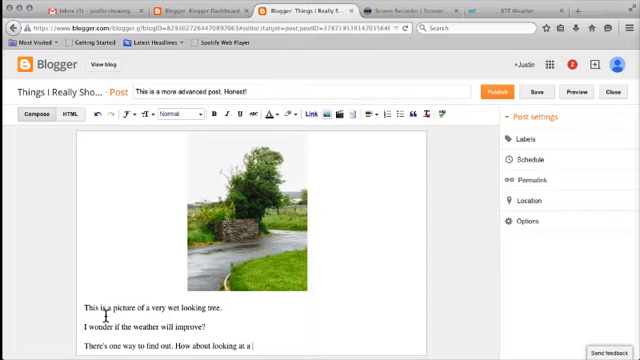
{"action": "type", "text": "weather forecast?"}
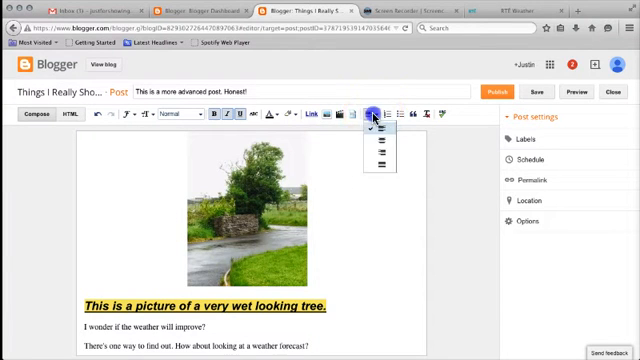
Centre the caption line under the photo from the Alignment dropdown
{"action": "left_click", "coordinate": [375, 115]}
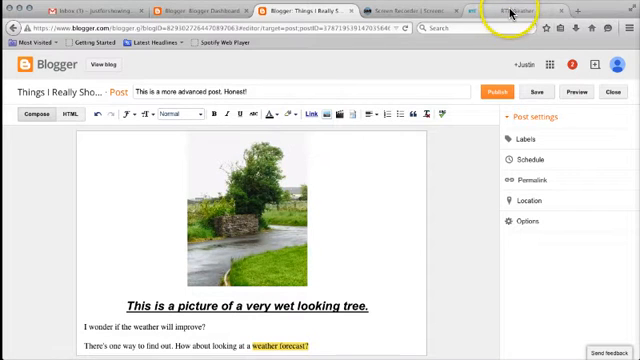
{"action": "left_click", "coordinate": [510, 11]}
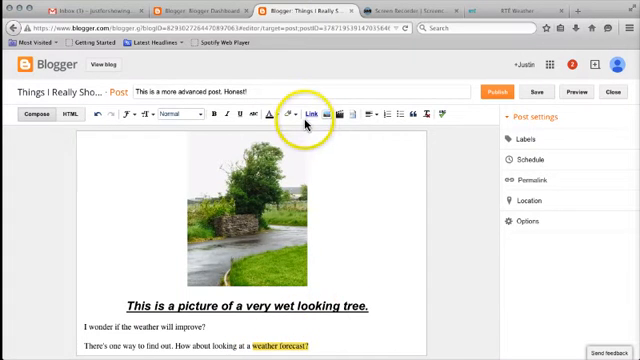
{"action": "mouse_move", "coordinate": [308, 112]}
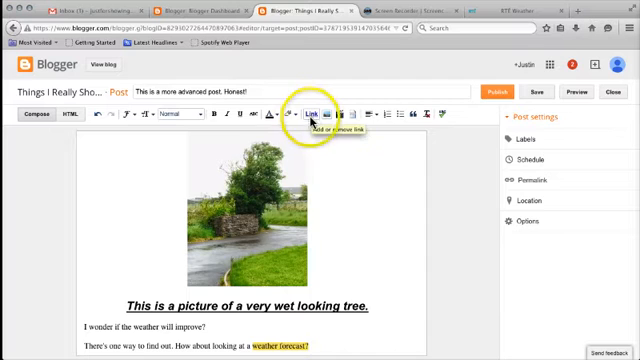
{"action": "left_click", "coordinate": [318, 112]}
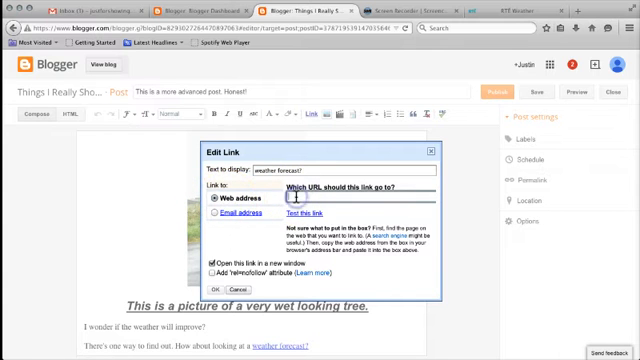
{"action": "type", "text": "http://www.rte.ie/weather/"}
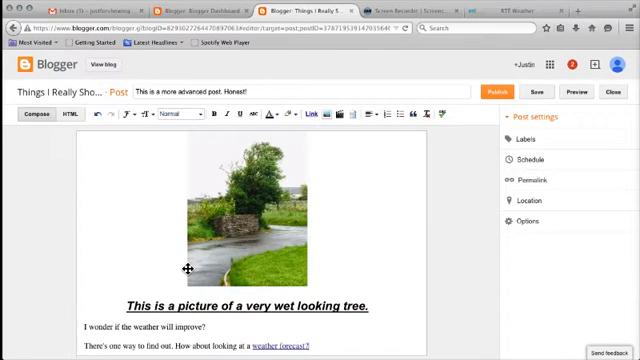
{"action": "left_click", "coordinate": [539, 89]}
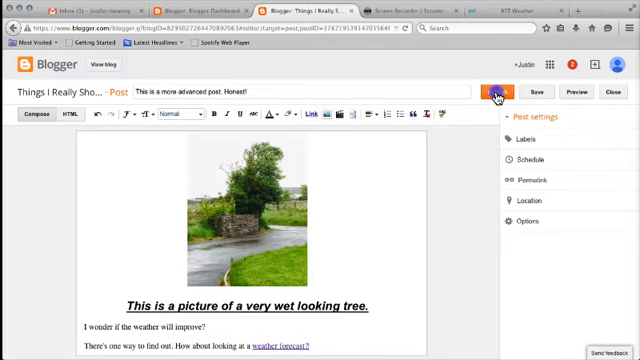
Publish the post to the Things I Really Should Do blog
{"action": "left_click", "coordinate": [490, 90]}
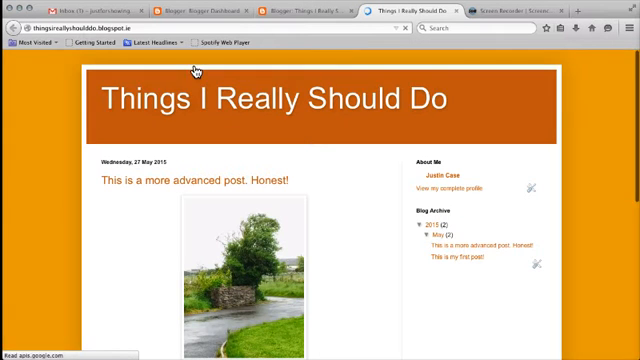
Scroll through the live post, check the RTÉ Weather link, and return to the blog
{"action": "scroll", "scroll_direction": "down", "scroll_amount": 3}
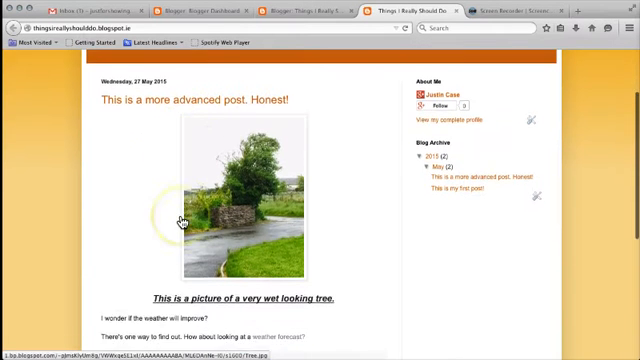
{"action": "scroll", "scroll_direction": "down", "scroll_amount": 3}
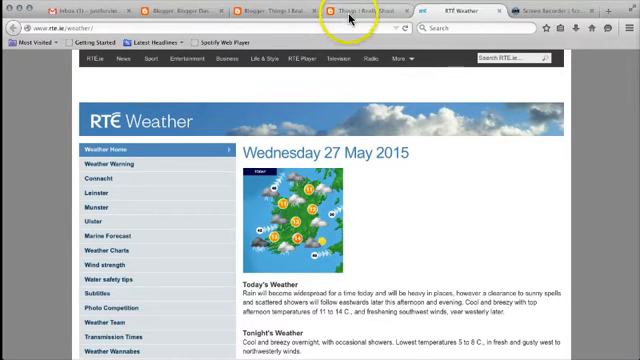
{"action": "left_click", "coordinate": [330, 11]}
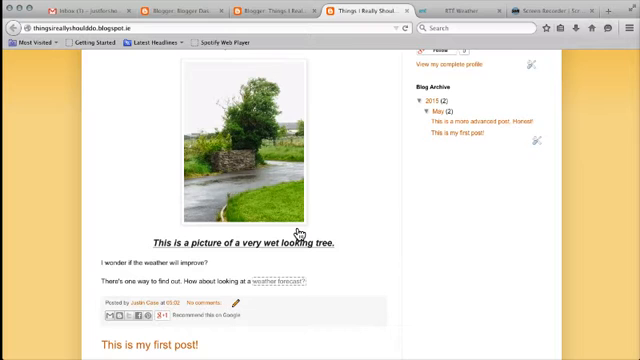